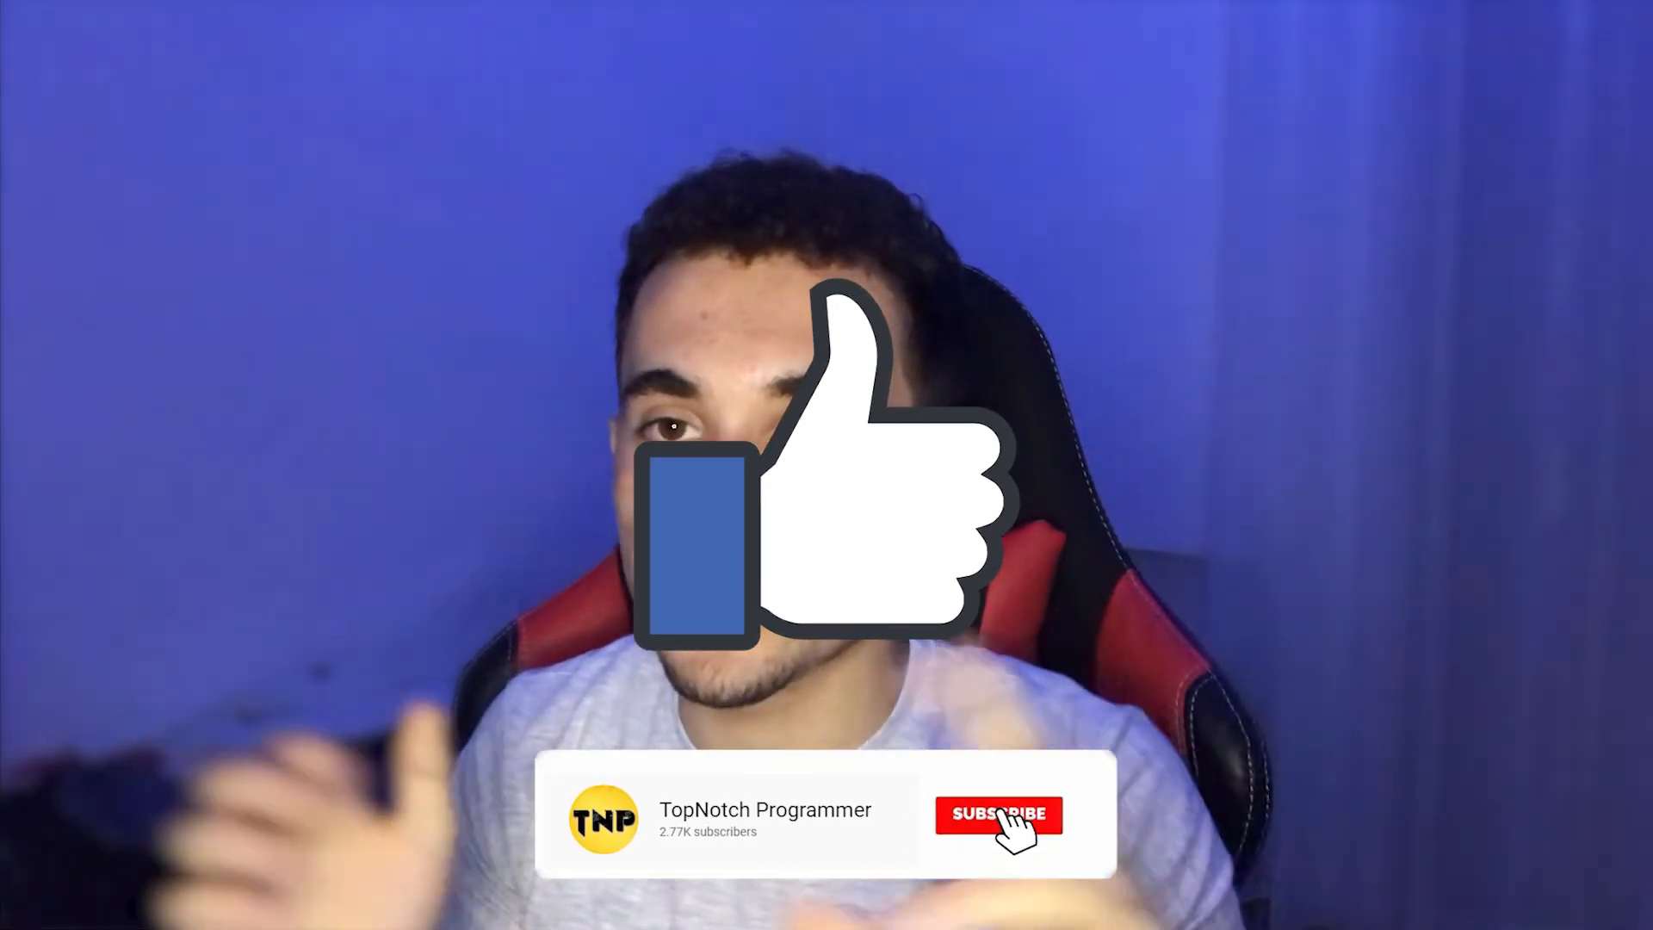
pyautogui.click(999, 813)
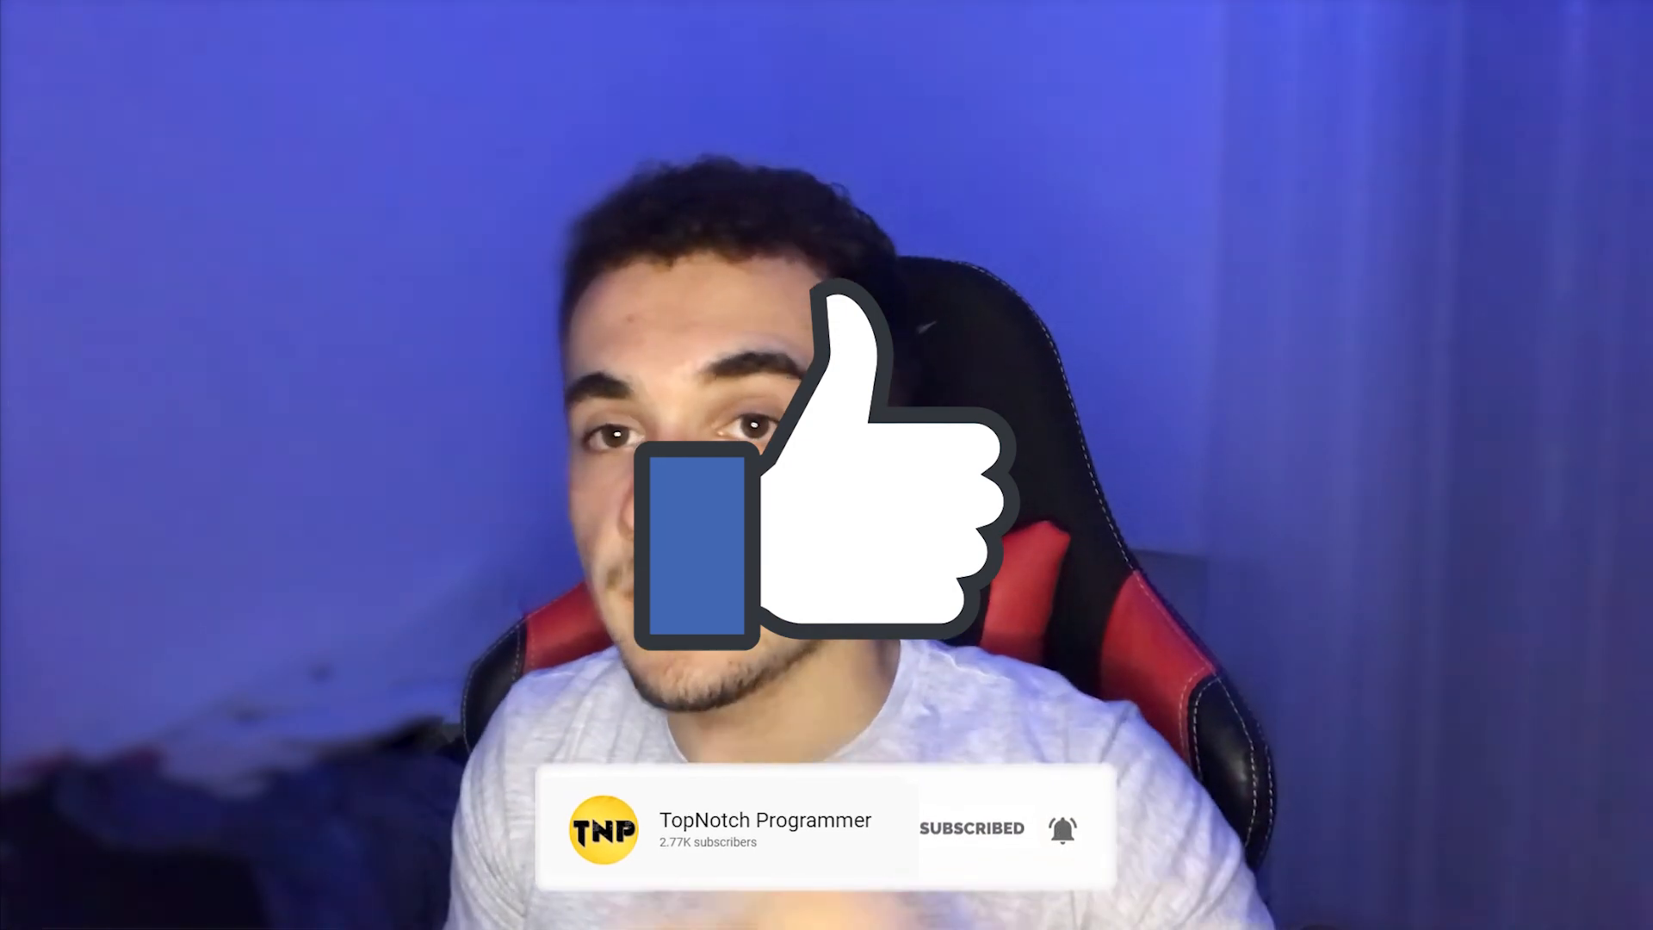